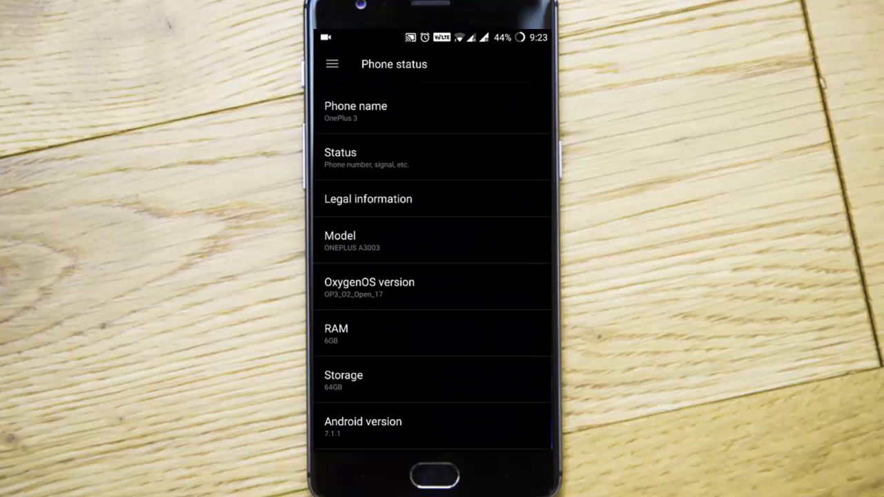
# - Review the About phone page, then pull down the quick settings panel from the status bar
pyautogui.scroll(-3)
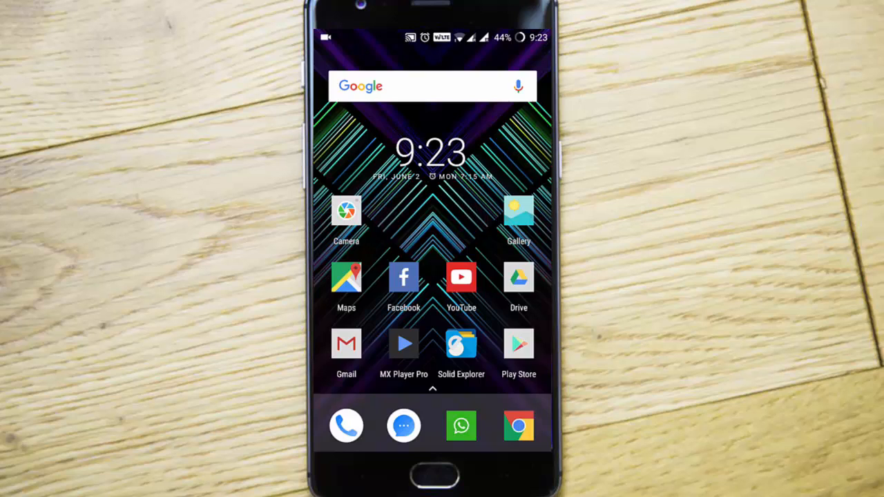
pyautogui.click(519, 210)
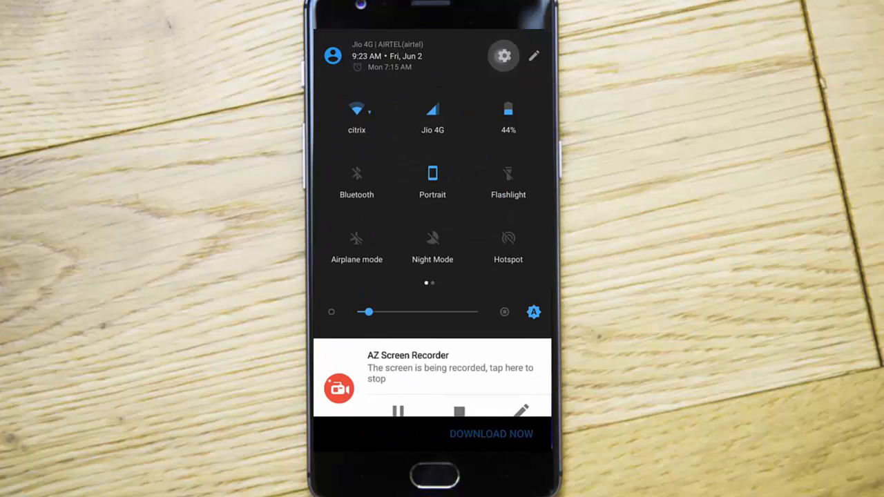
# - From Settings, reach the Display page with Ambient display and Lift up display options
pyautogui.click(503, 55)
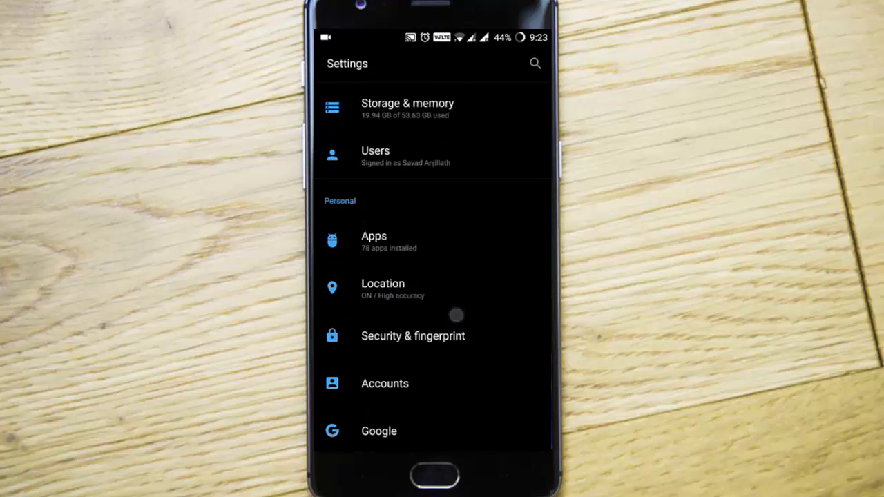
pyautogui.scroll(-3)
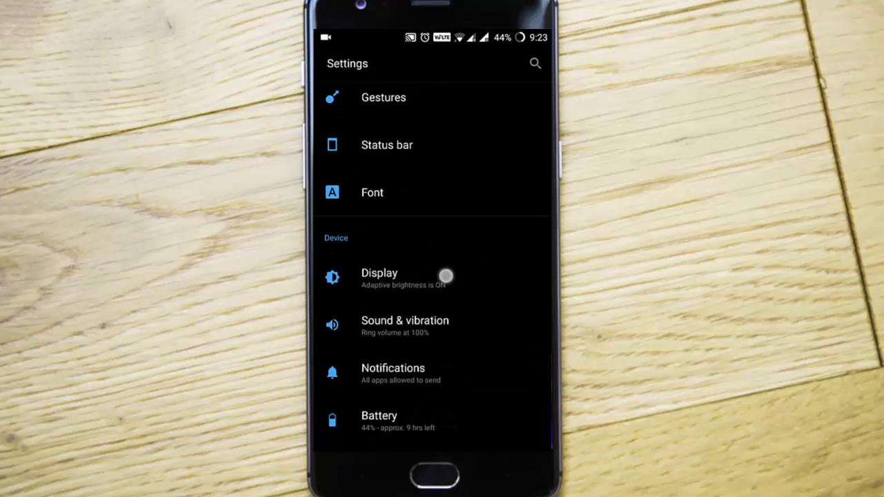
pyautogui.click(379, 278)
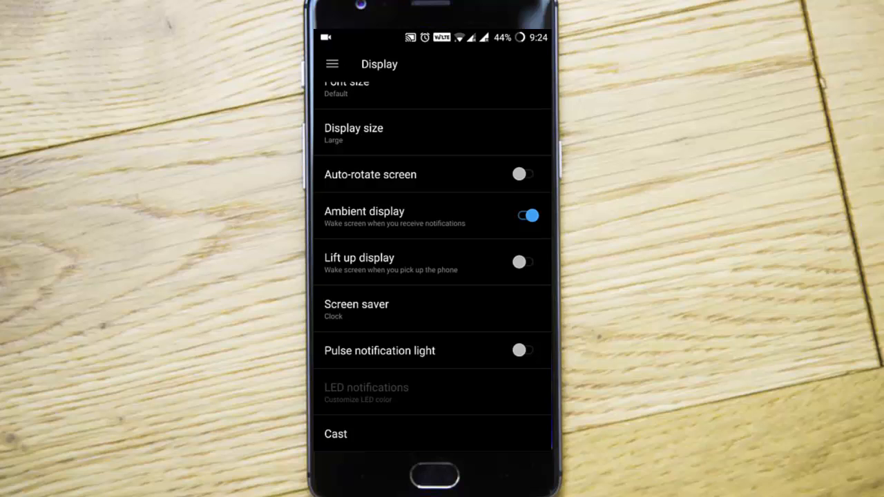
# - Reach the launcher's customization view offering Wallpapers, Widgets and Settings
pyautogui.click(522, 263)
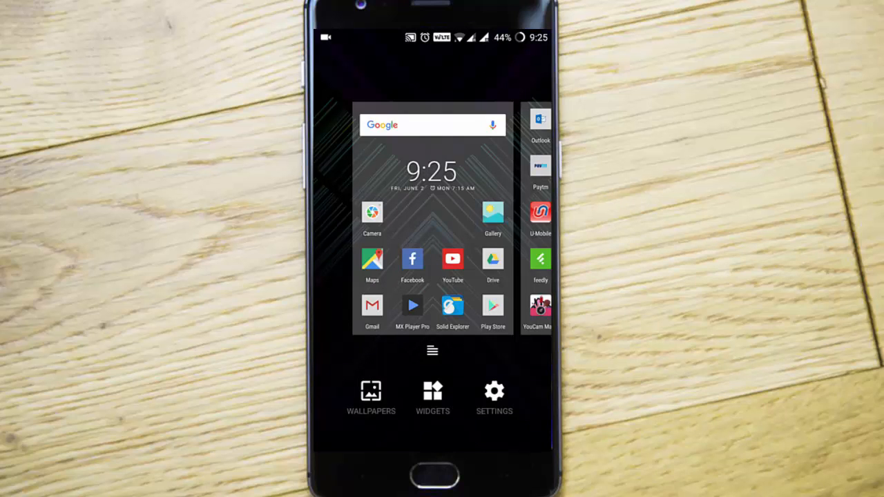
# - Browse Shot on OnePlus wallpapers, view the 2017.06.01 photo and allow media access
pyautogui.click(370, 397)
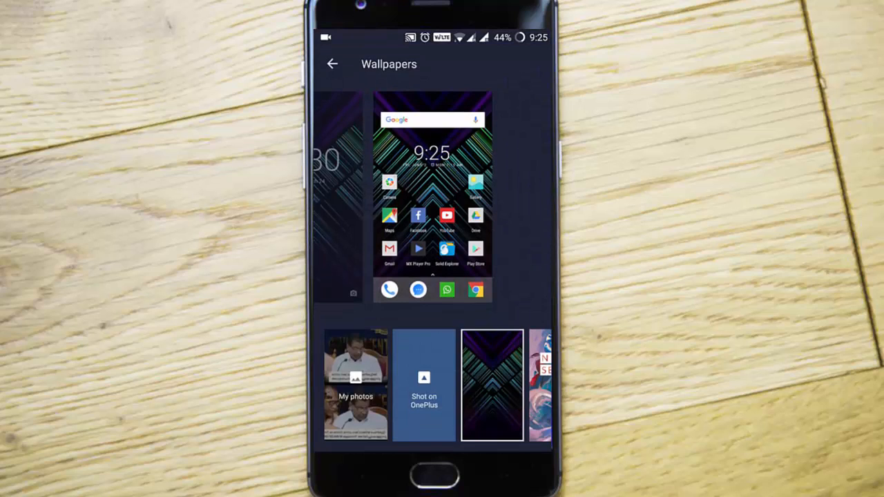
pyautogui.click(423, 383)
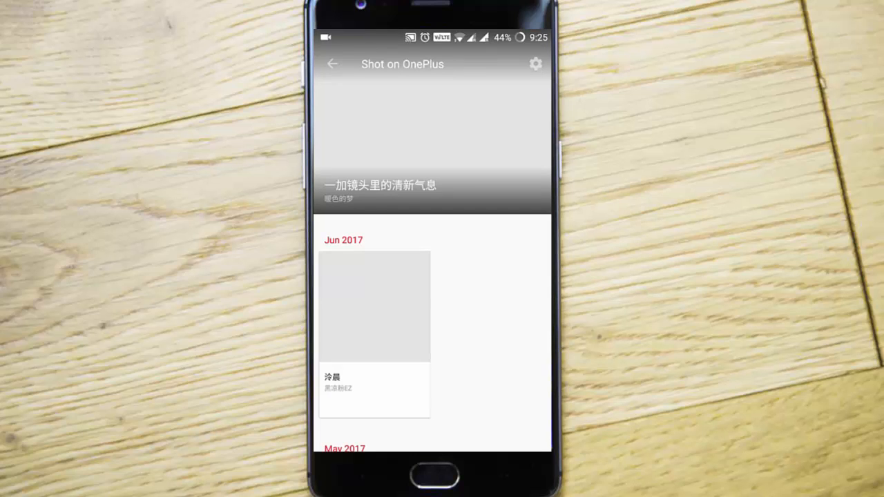
pyautogui.click(373, 306)
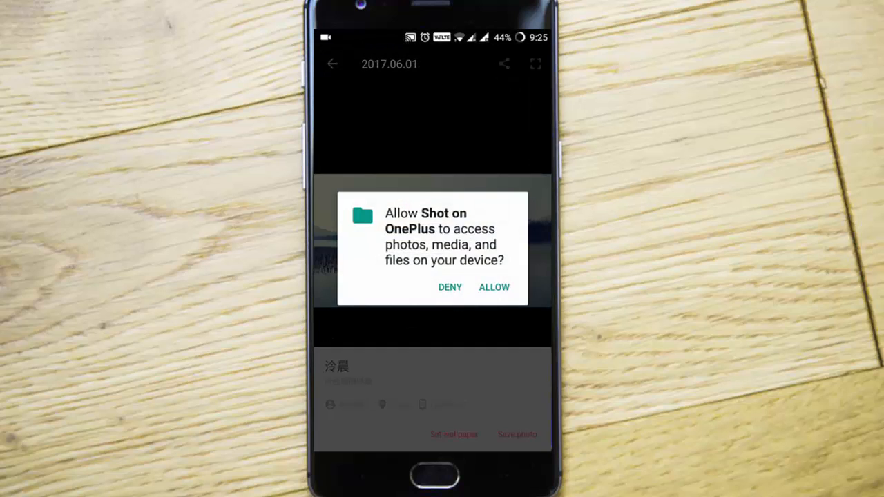
pyautogui.click(494, 287)
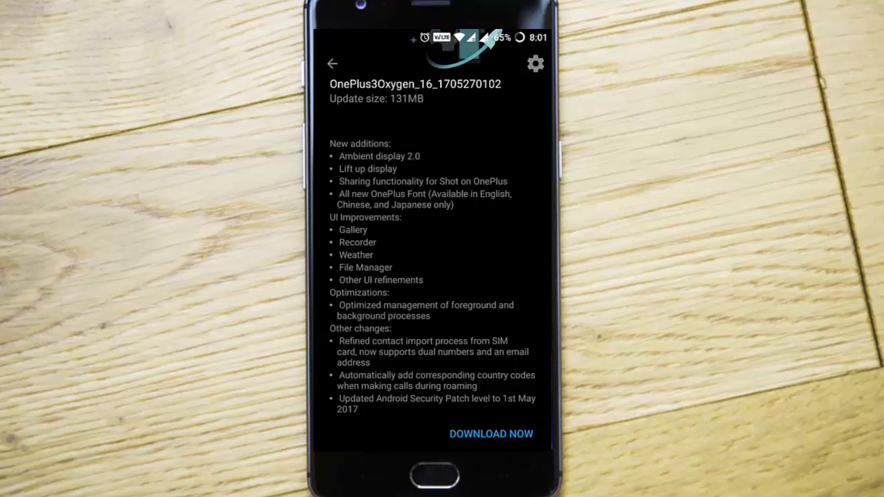
# - In Font settings, switch the system font from Roboto to OnePlus Slate
pyautogui.click(492, 434)
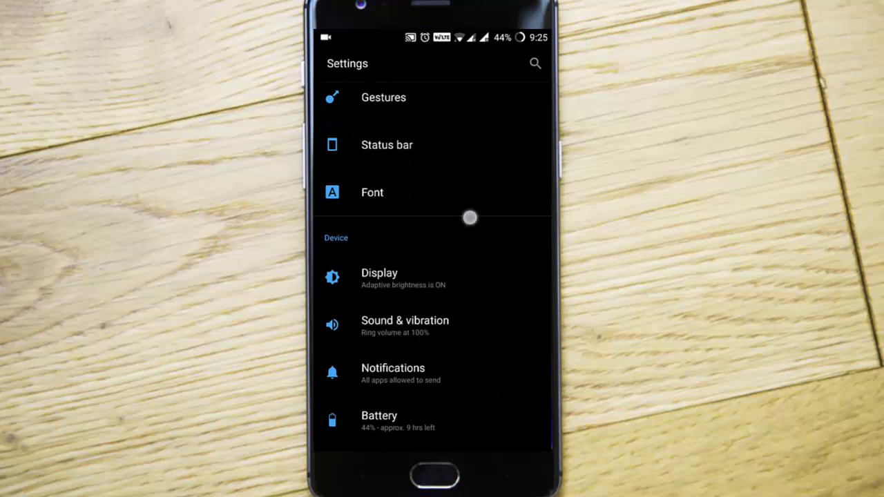
pyautogui.click(373, 192)
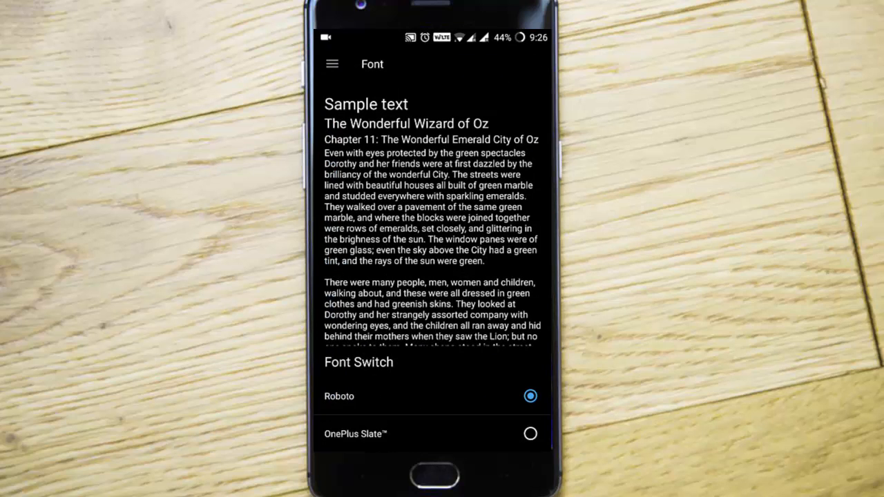
pyautogui.click(530, 434)
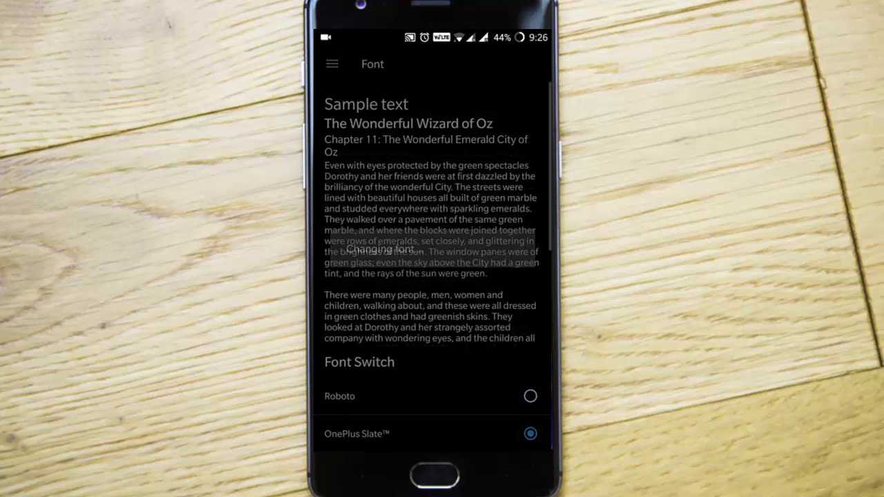